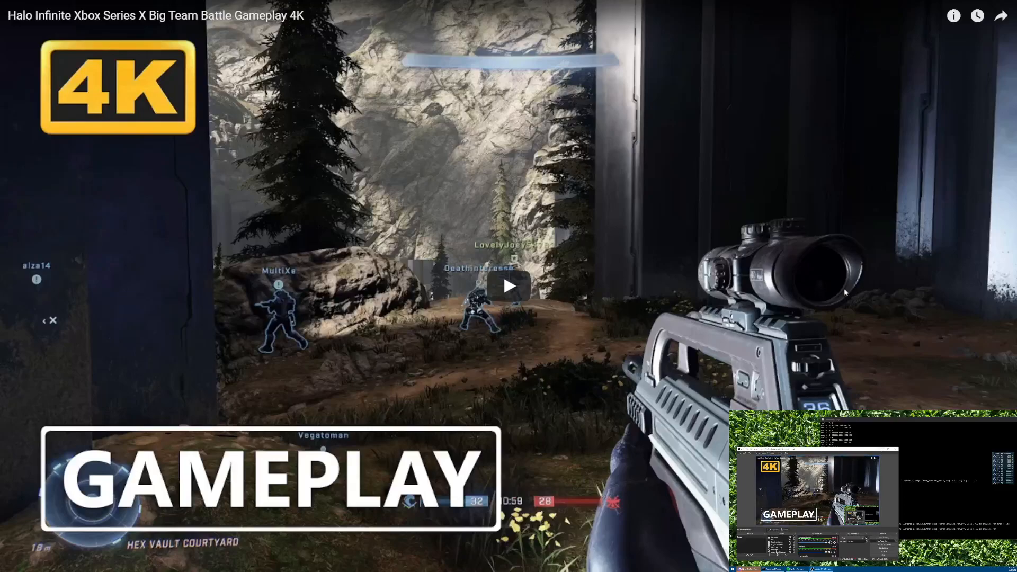
- Exit fullscreen to show the Halo Infinite Big Team Battle watch page, paused at 4:41
left_click(508, 286)
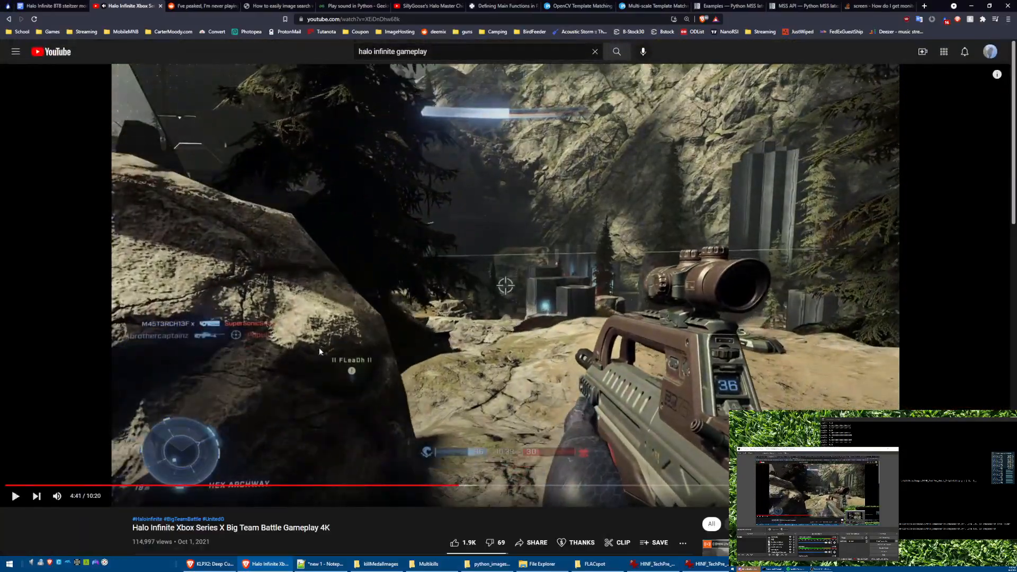
mouse_move(382, 387)
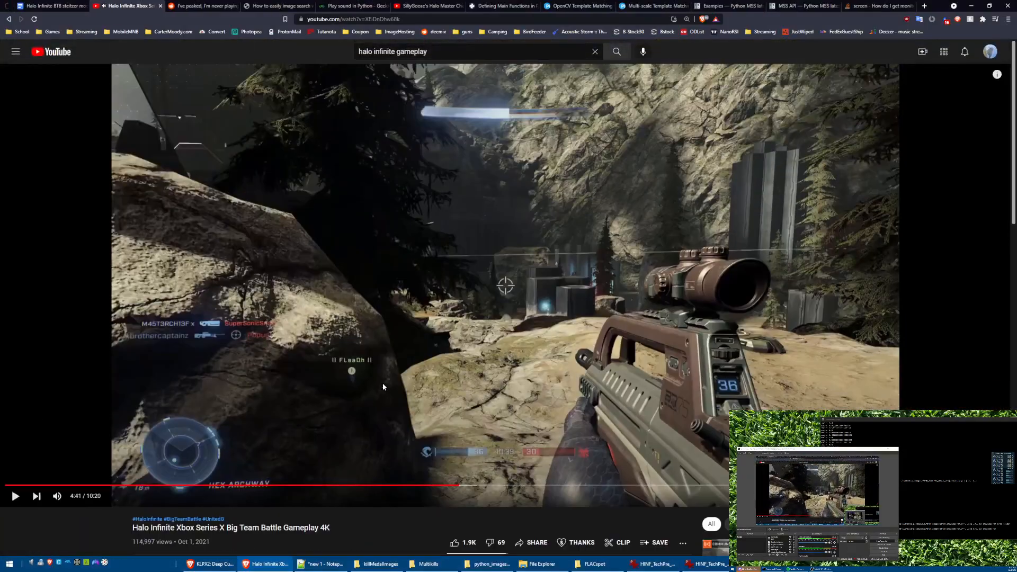
mouse_move(450, 485)
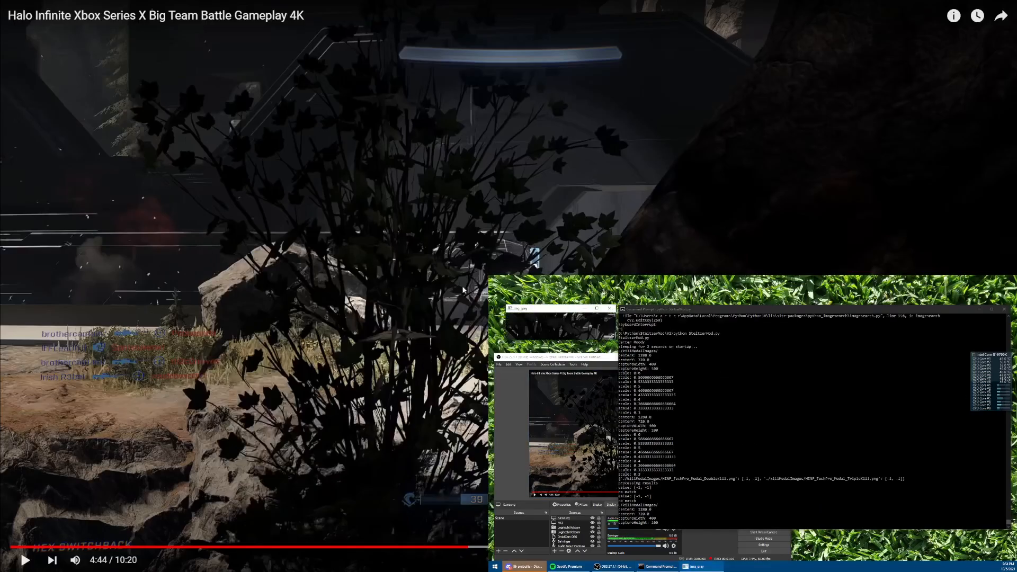
- Resume fullscreen playback of the Halo Infinite gameplay video from 4:44
left_click(25, 560)
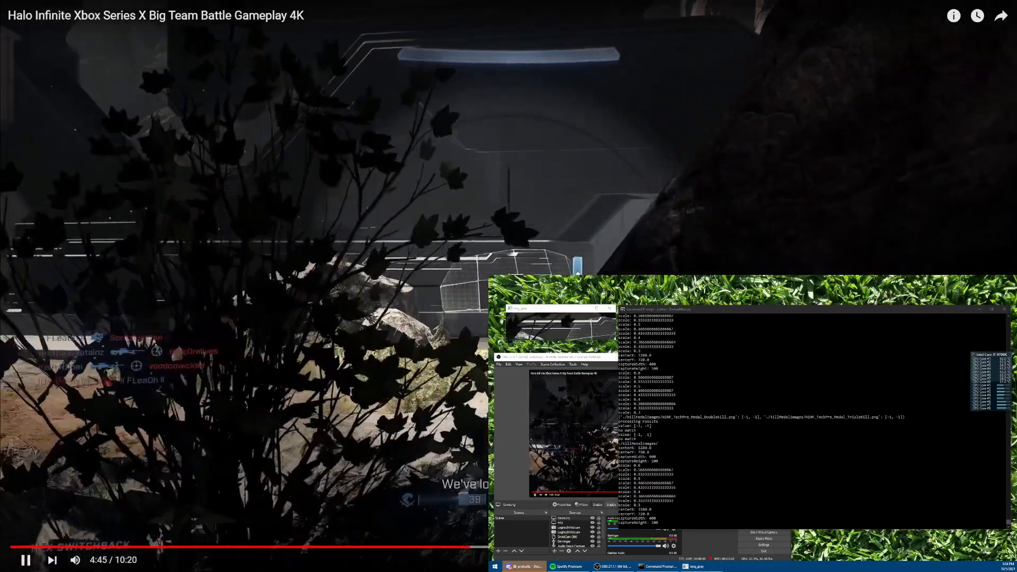